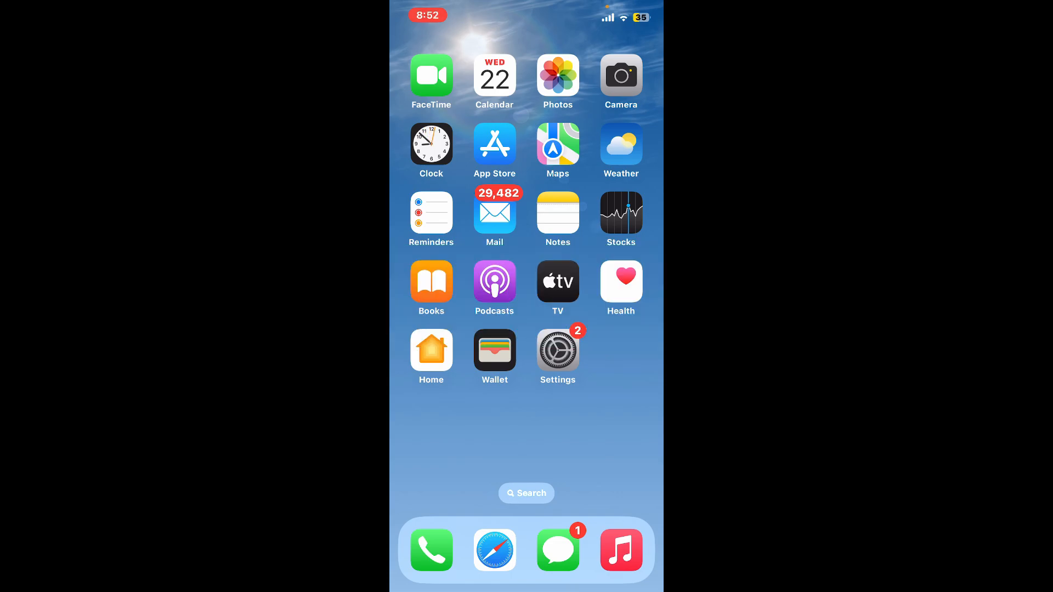
- Launch Rapids Wallet from the next Home Screen page to reach its unlock screen
scroll(left, 3)
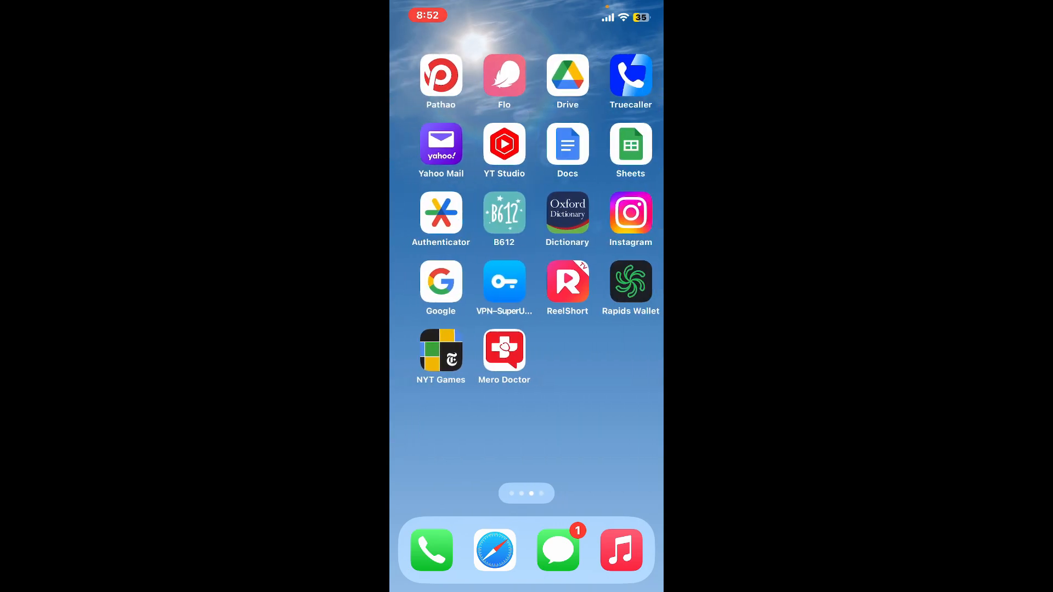
click(630, 282)
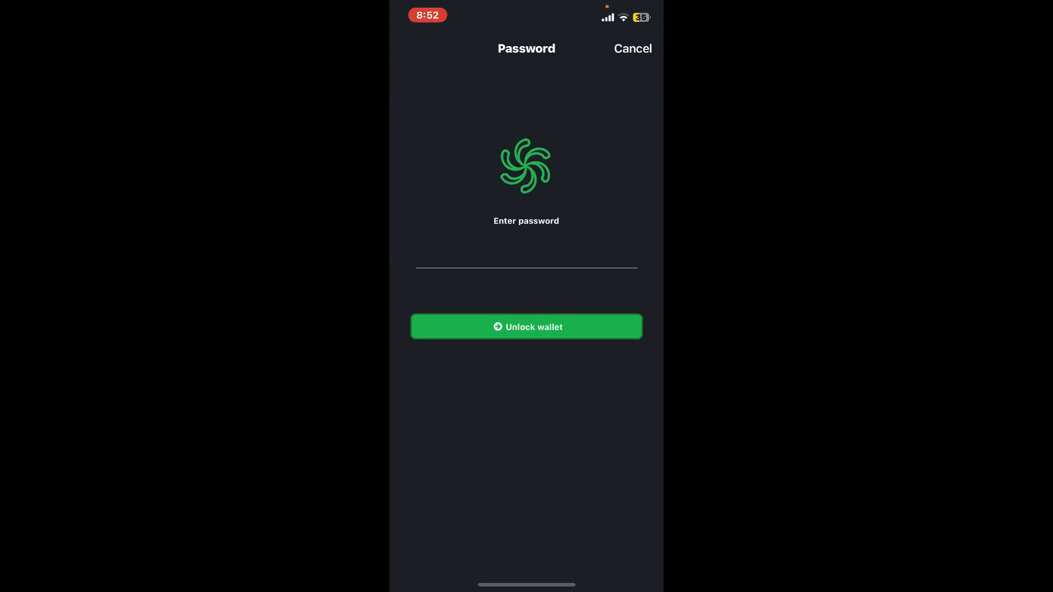
- Unlock the wallet with the current password and go to its Settings list
click(525, 326)
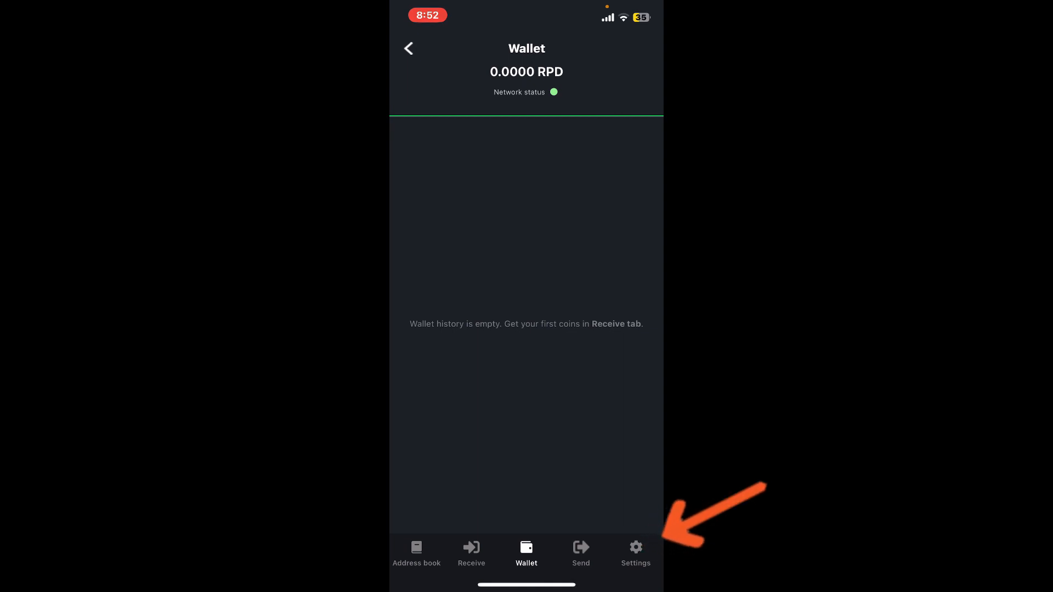
click(633, 553)
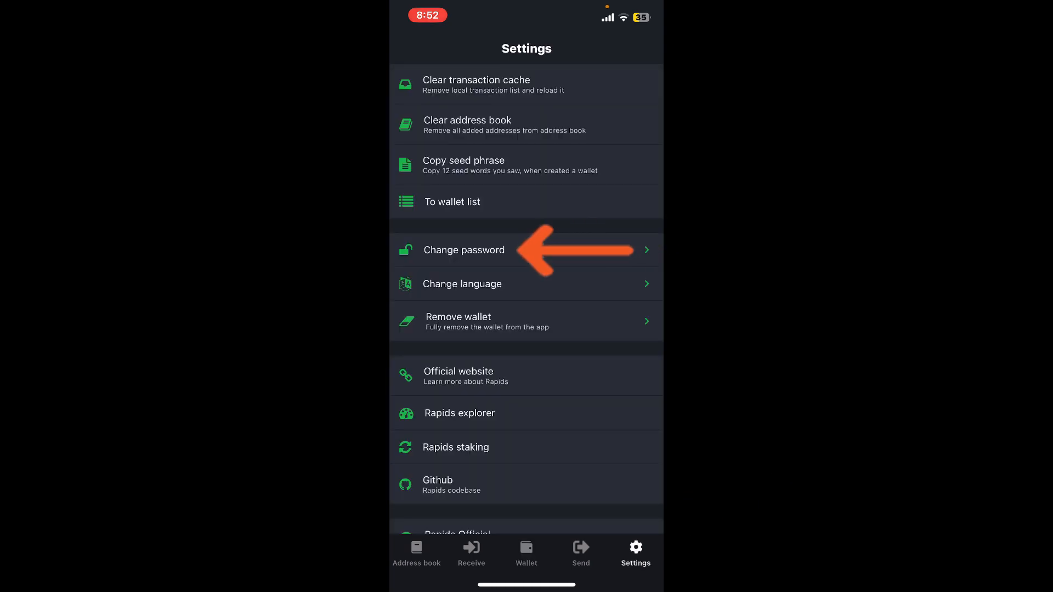
- Begin Change password and submit the new password via Set password
click(462, 250)
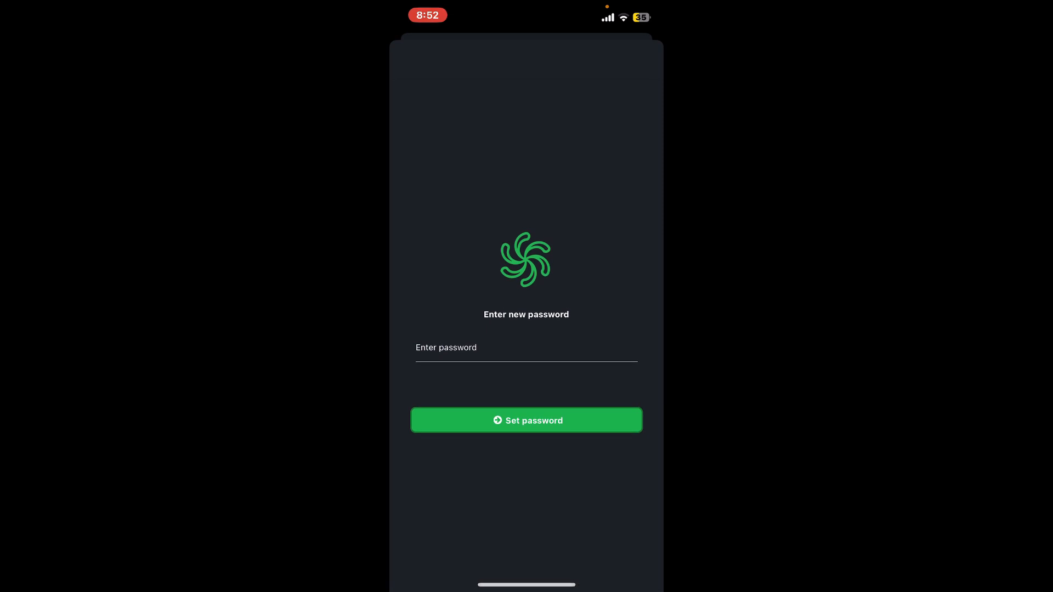
click(525, 348)
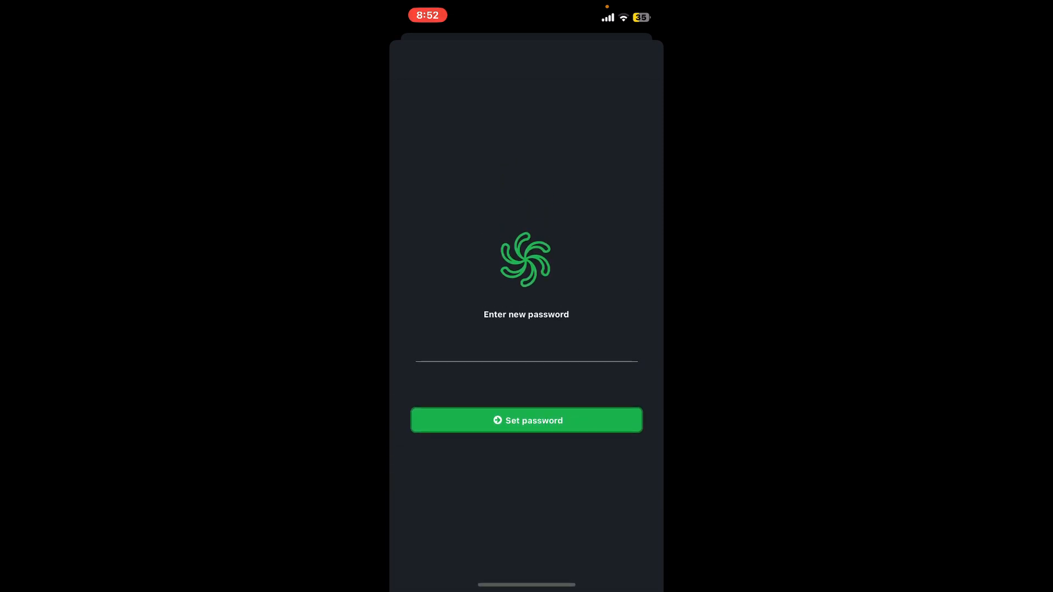
click(525, 420)
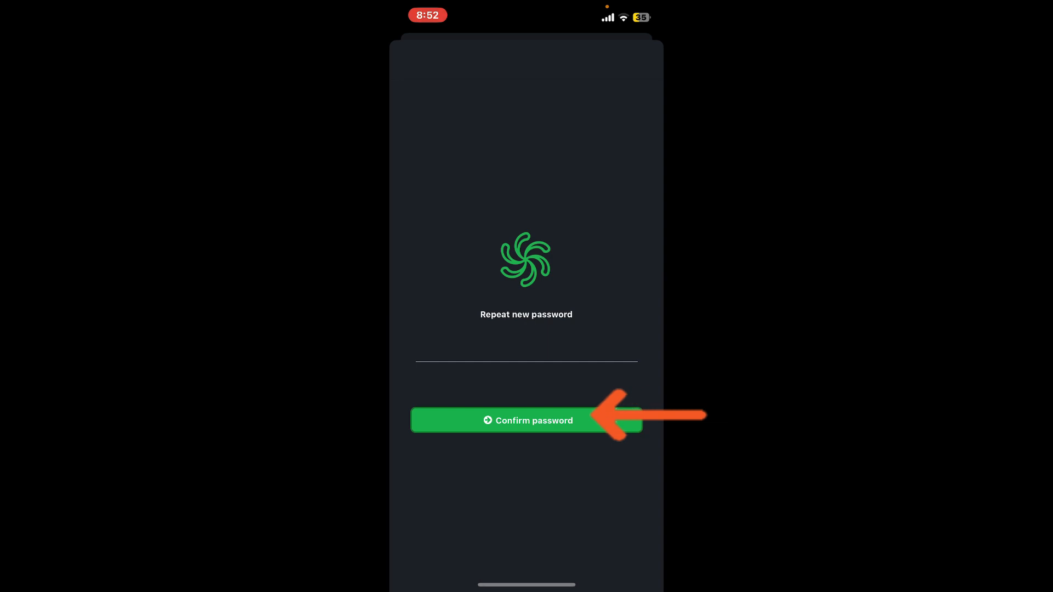
- Confirm the repeated new password and answer the biometric authentication alert
click(526, 420)
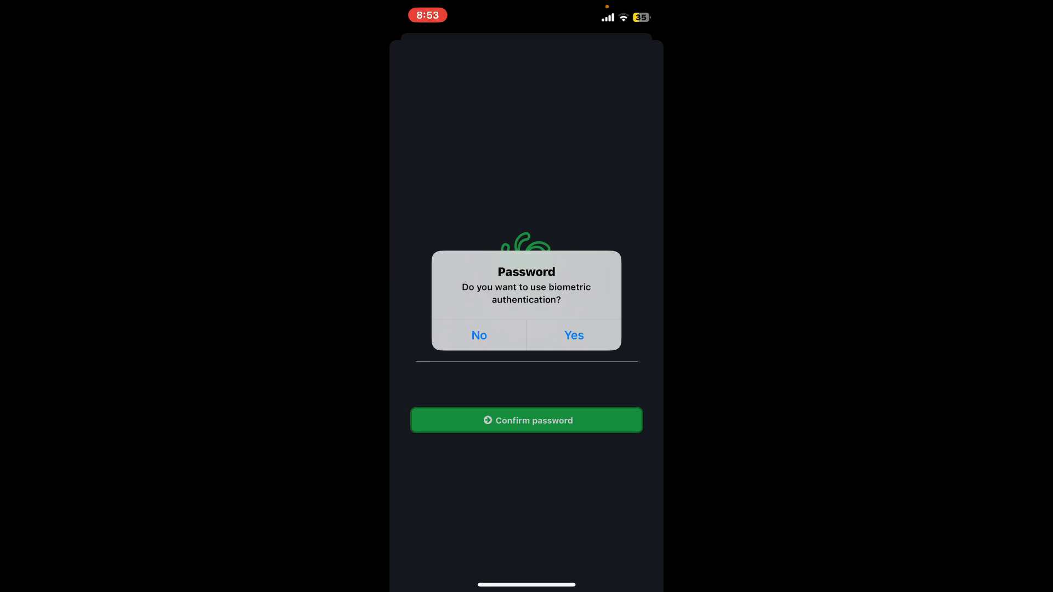
click(479, 336)
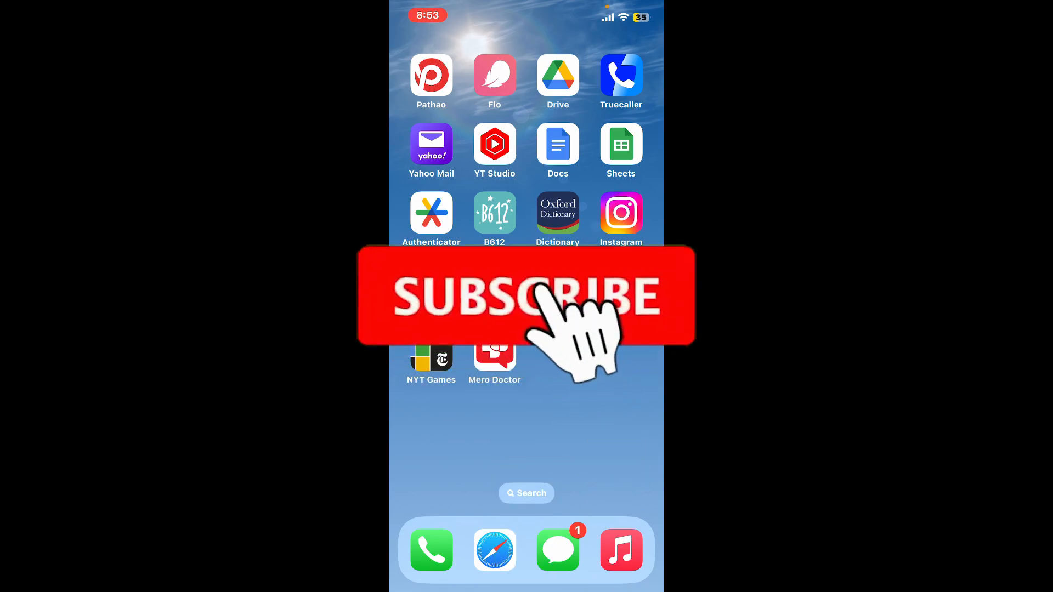
click(525, 296)
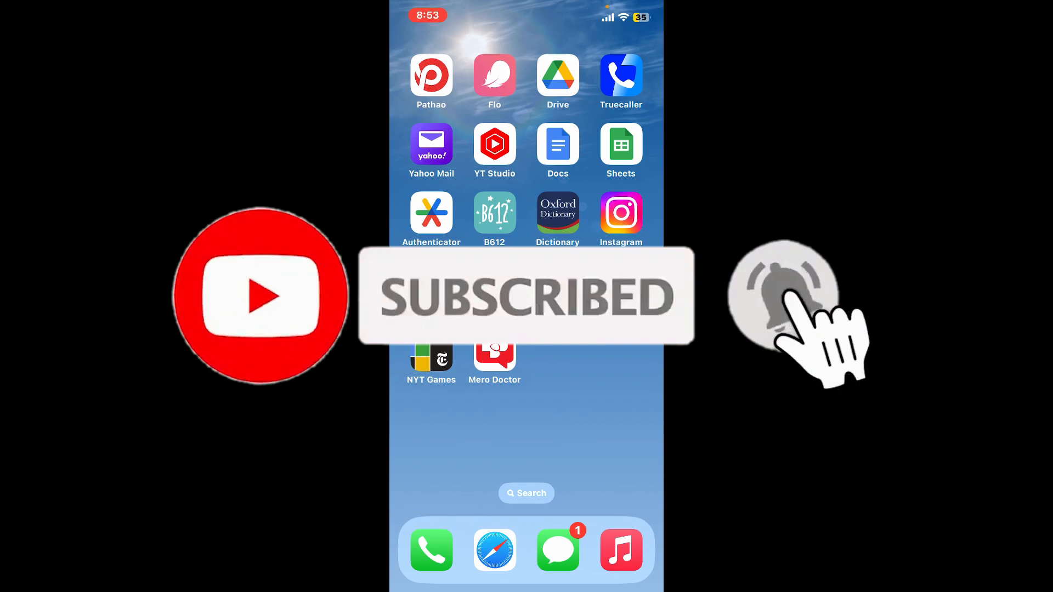